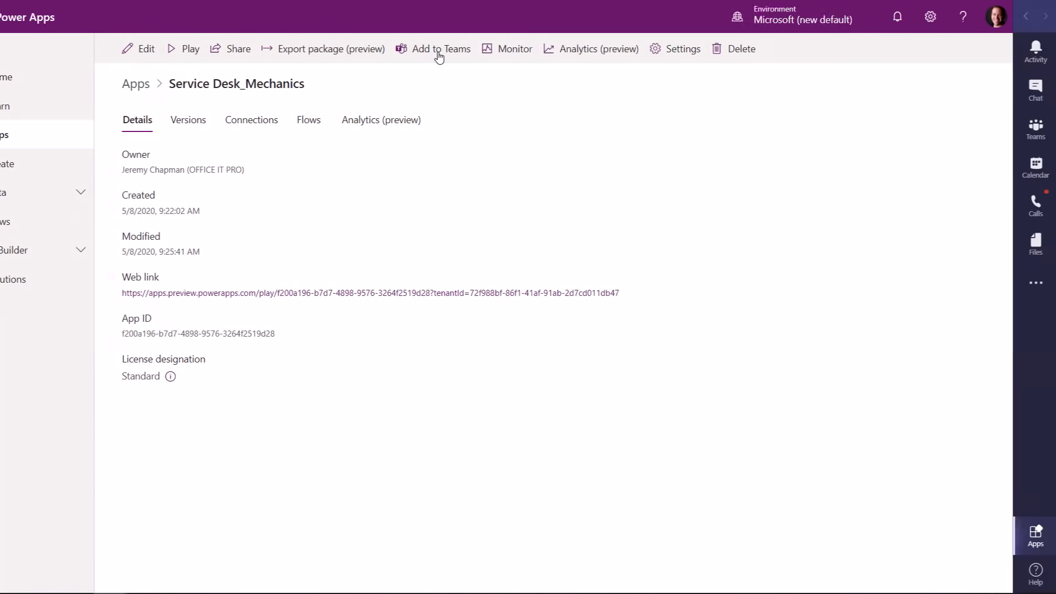
Add the Service Desk_Mechanics app to Teams to show its CT Electronics app listing
left_click(440, 48)
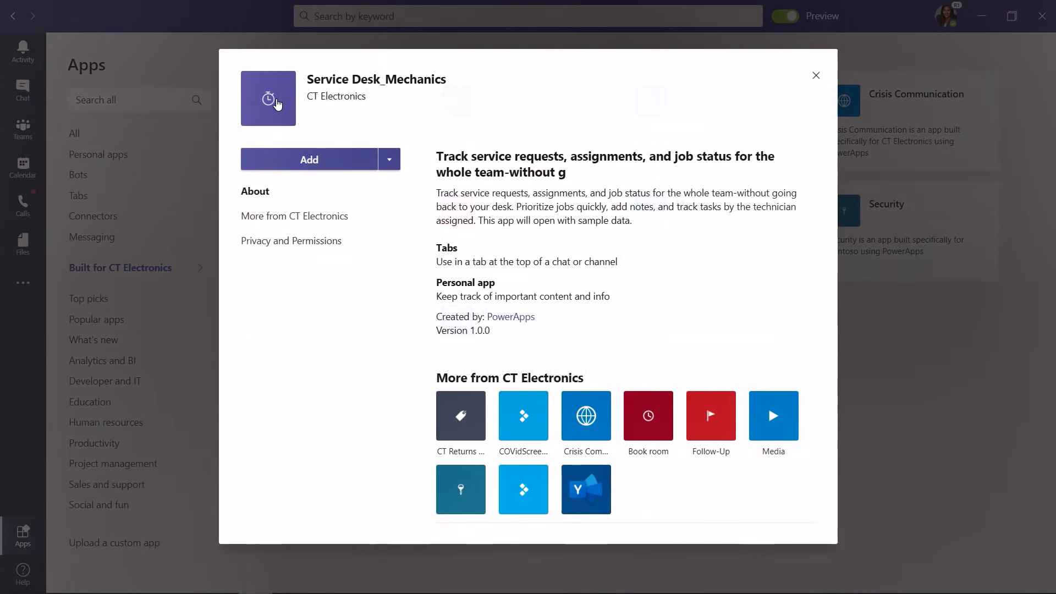
mouse_move(394, 309)
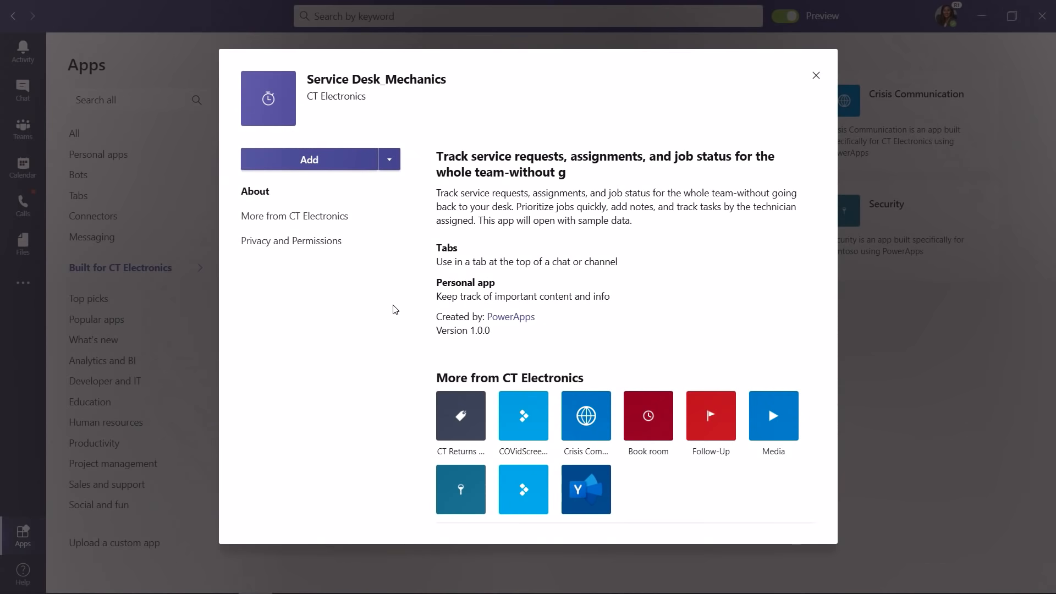
mouse_move(321, 165)
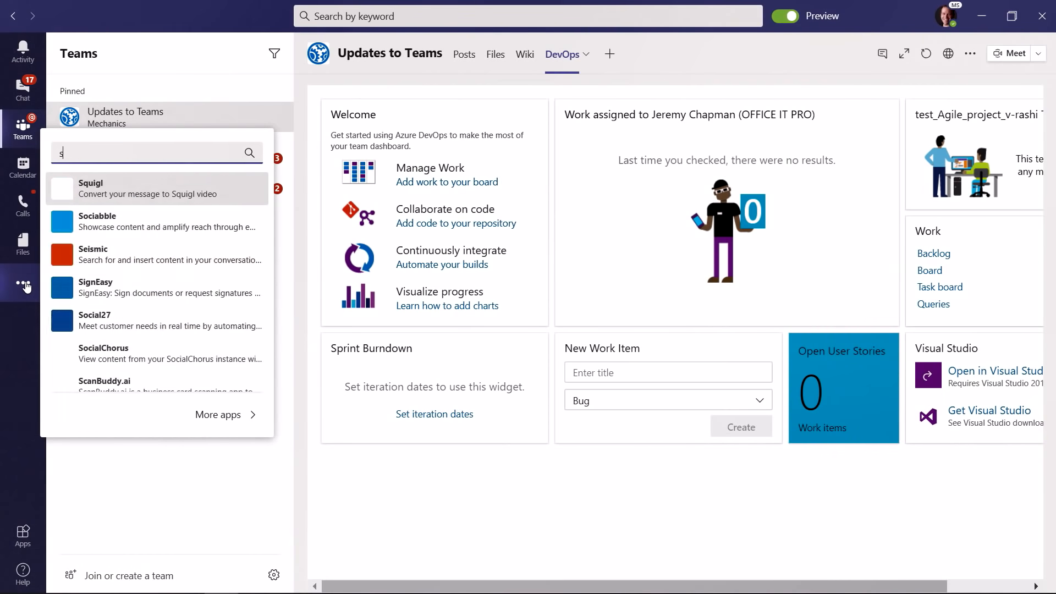
Search apps for 'service' and open Service Desk_Mechanics from the results
type("ervice")
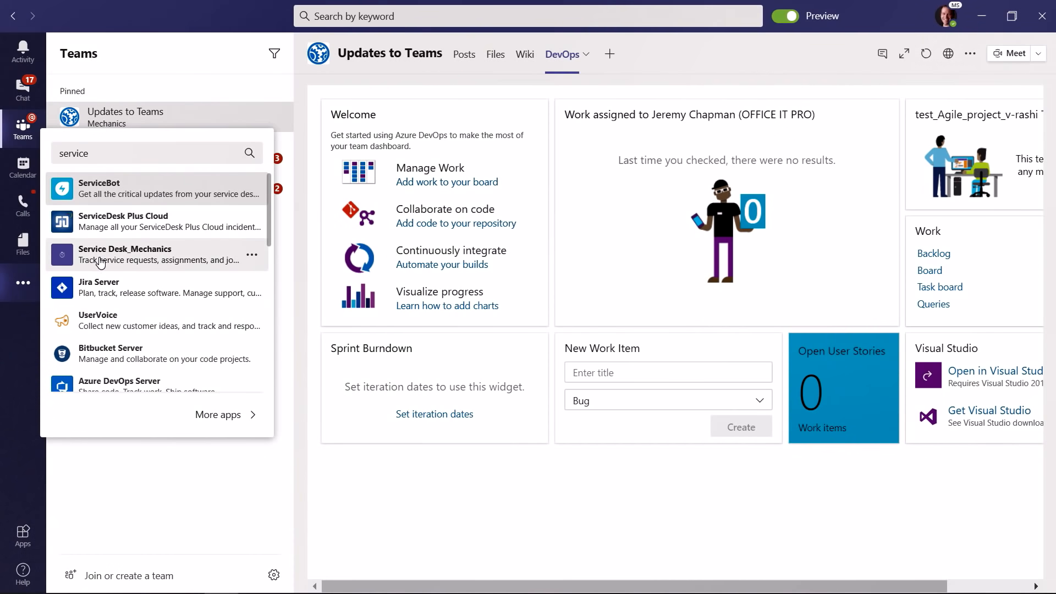
left_click(125, 255)
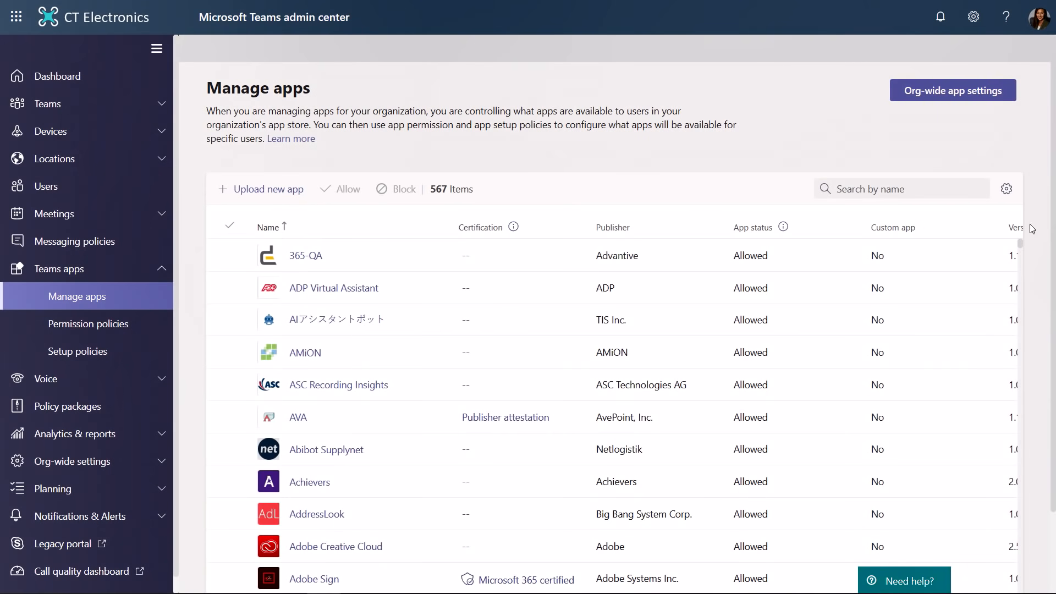
mouse_move(159, 303)
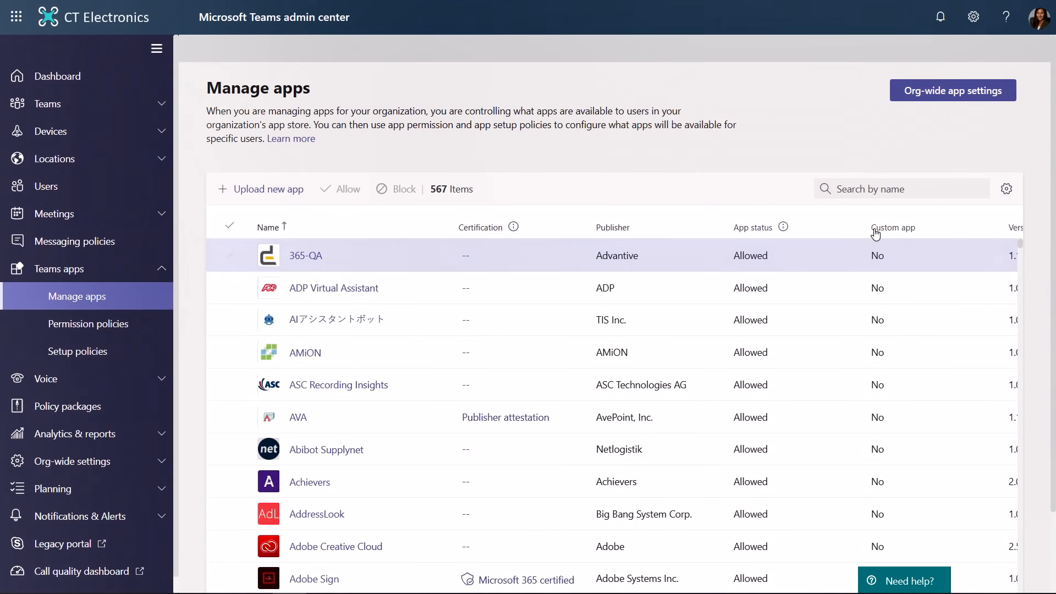
Sort Manage apps by the Custom app column and select the Product Receiving row
left_click(894, 227)
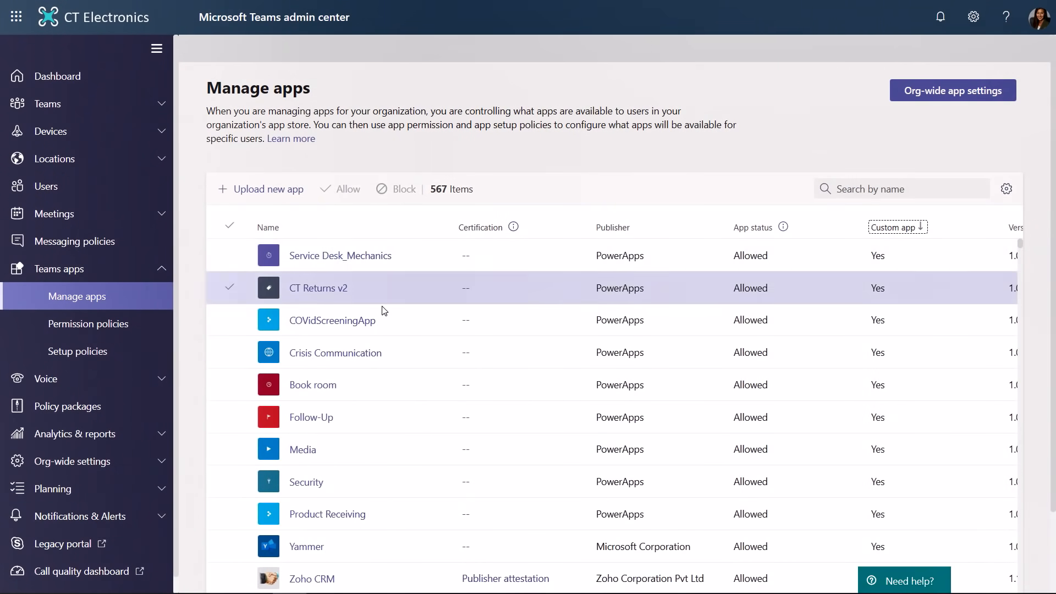
left_click(327, 514)
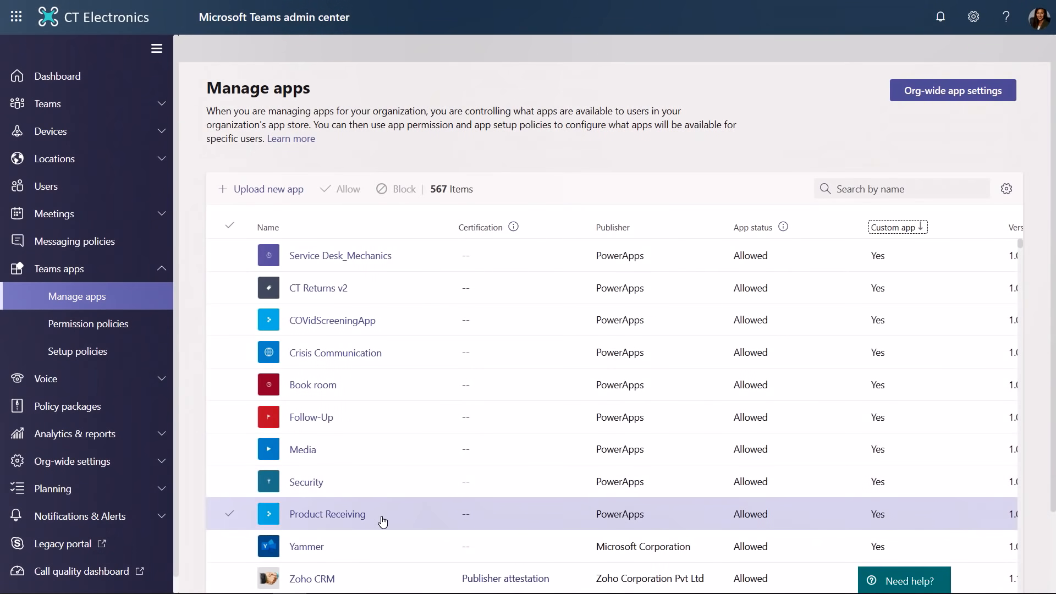